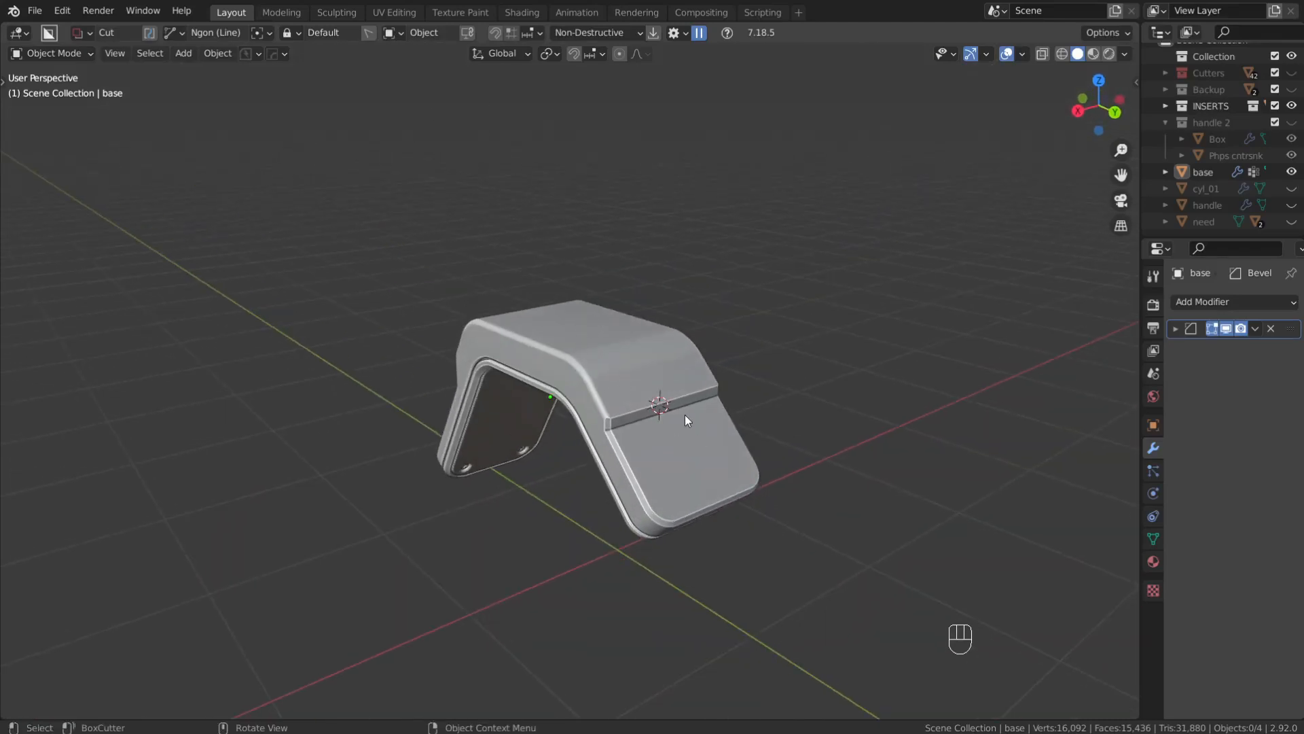
Orbit around the bent handle and make it the active object.
drag(686, 420, 586, 397)
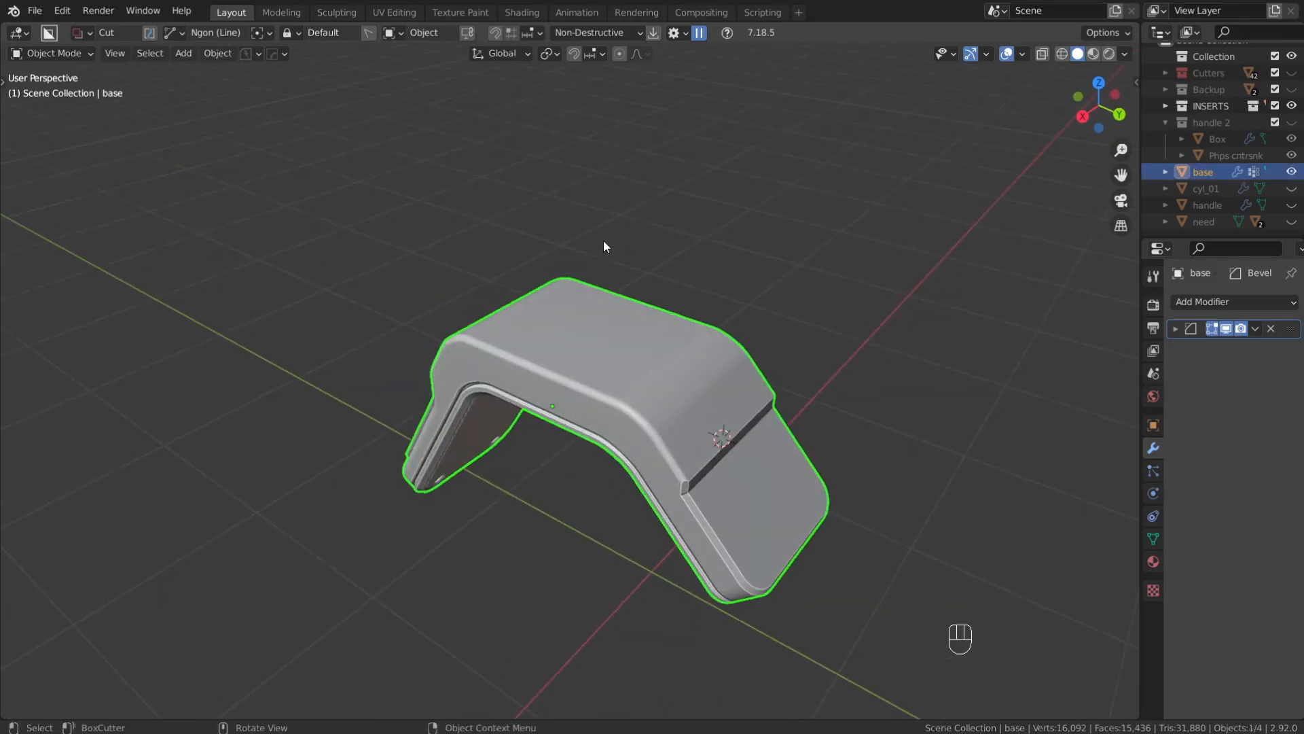
Dissolve the handle's extra edge loop, set Origin to Geometry, and resume Edit Mode.
key(Tab)
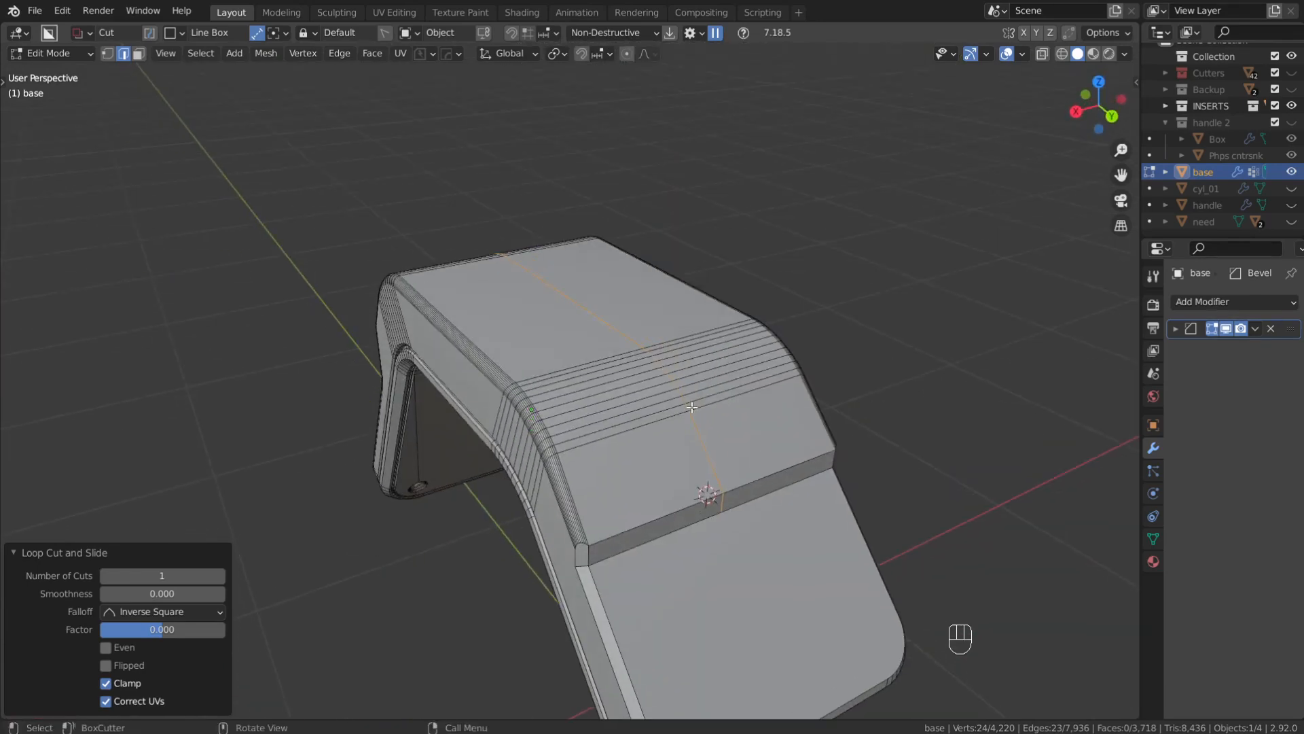
key(Tab)
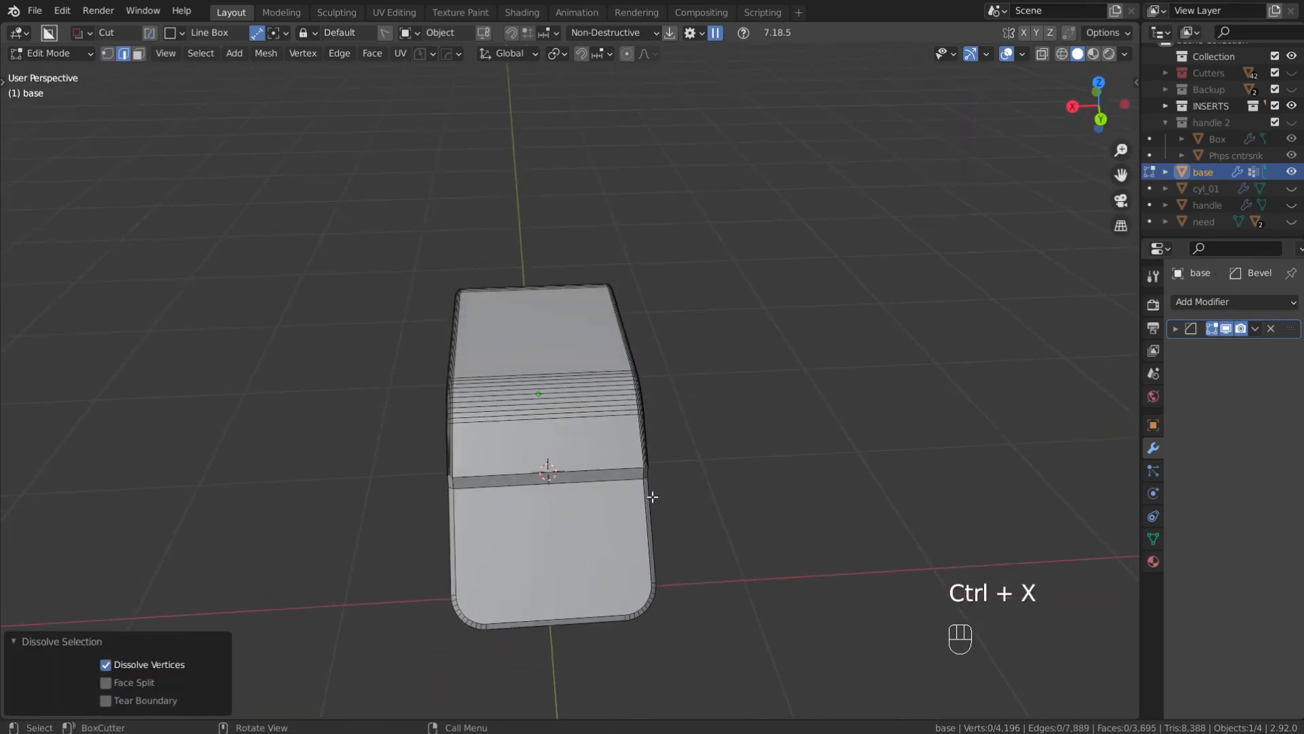
key(Tab)
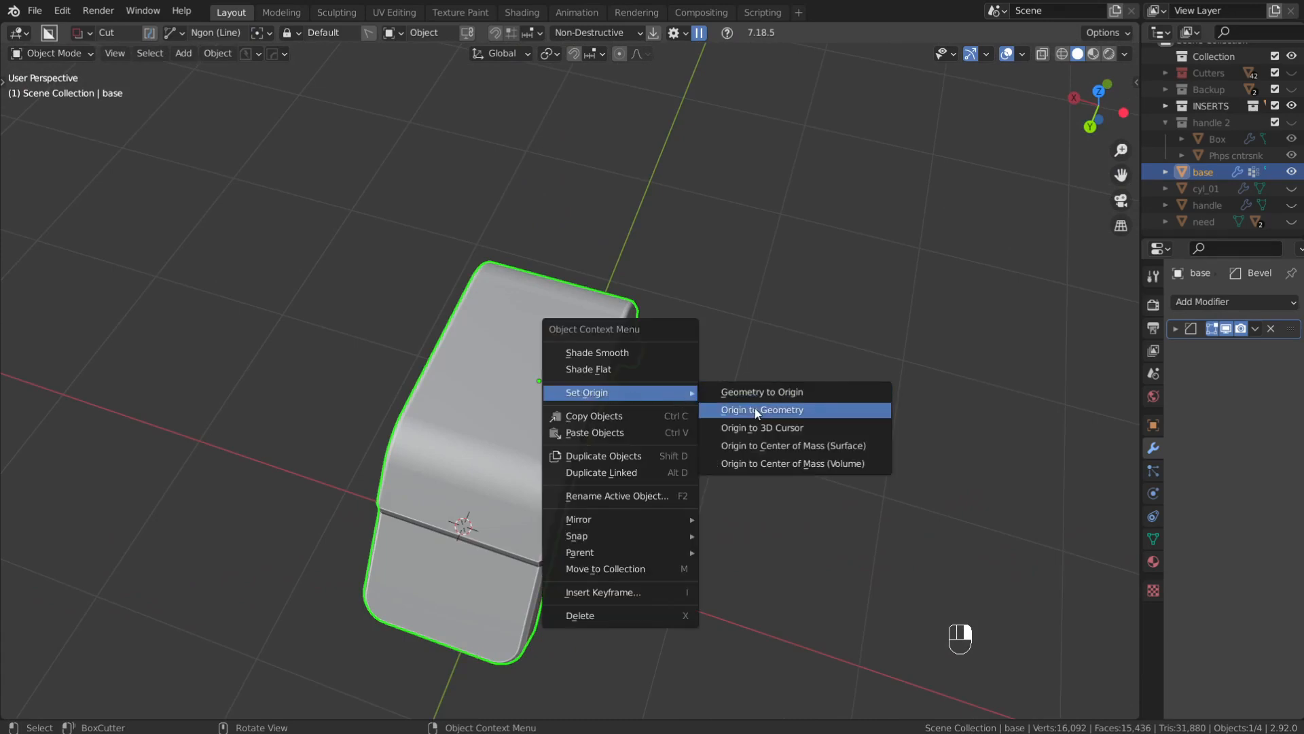
click(761, 410)
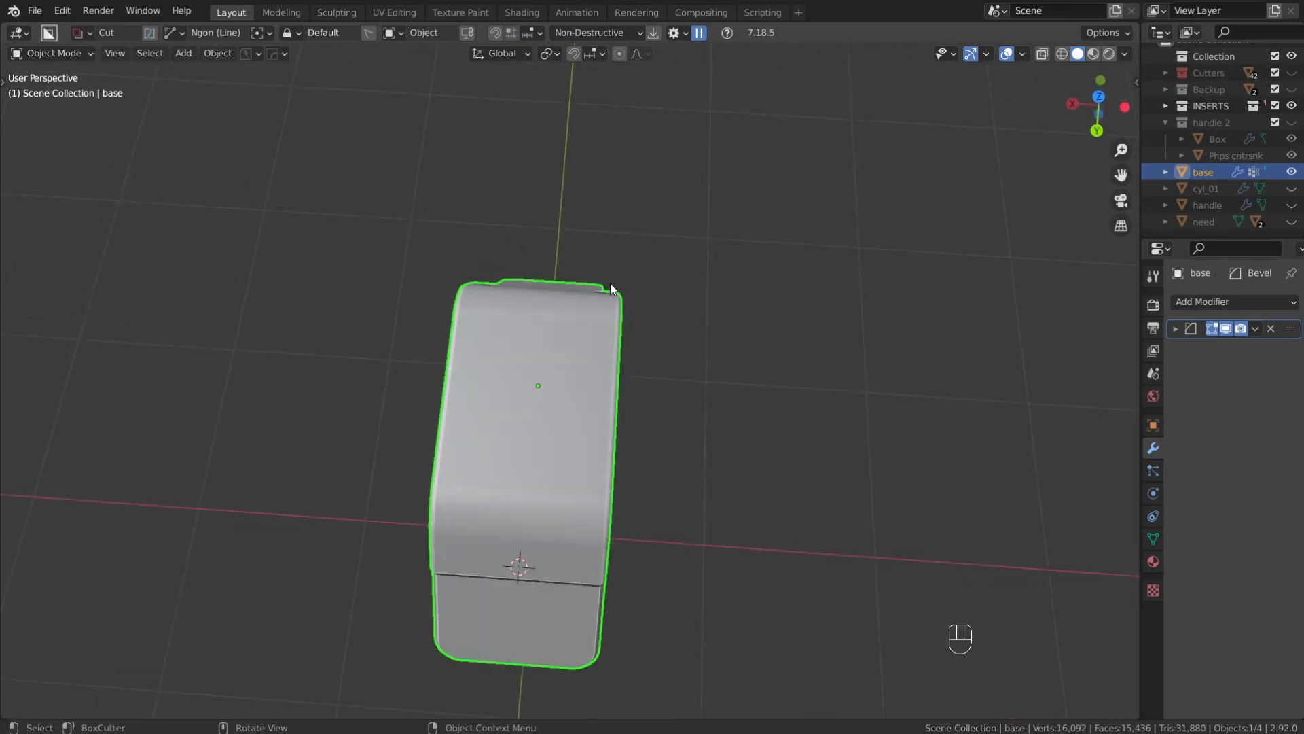
key(Tab)
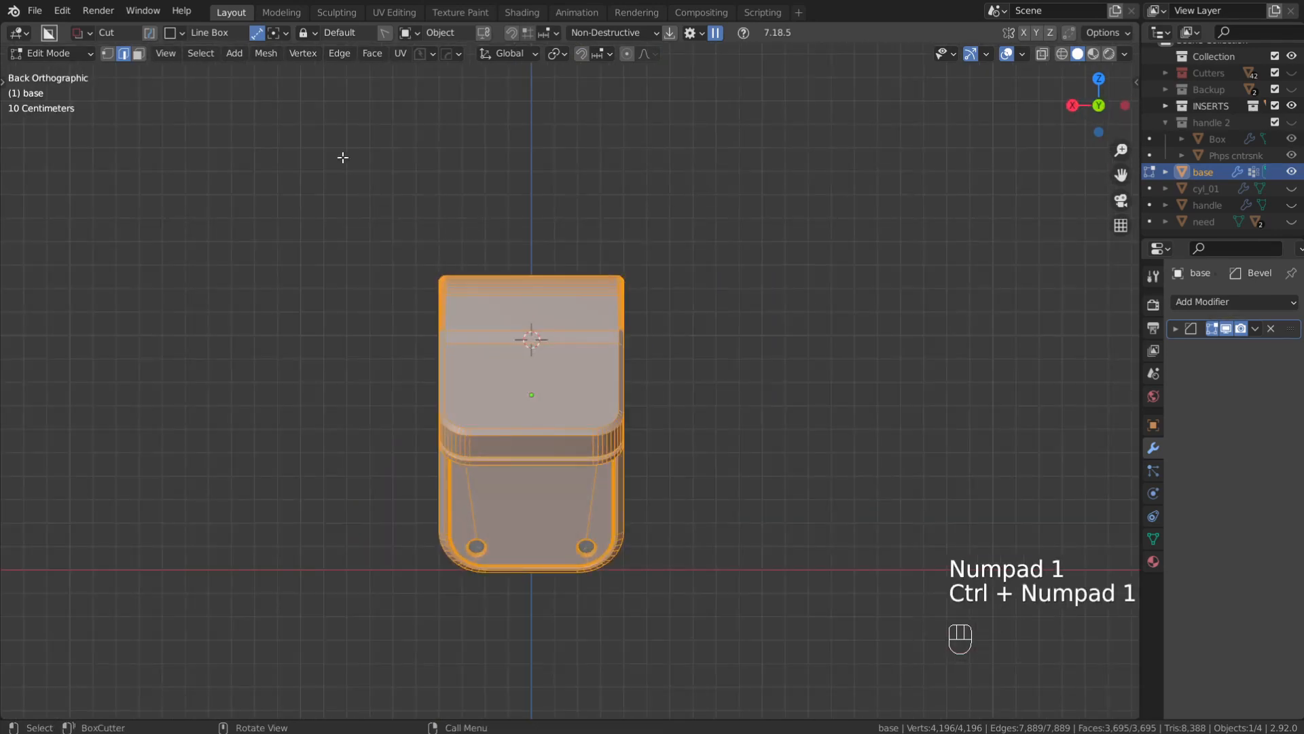
Apply Mesh > Symmetrize from -X to +X to the handle.
click(266, 53)
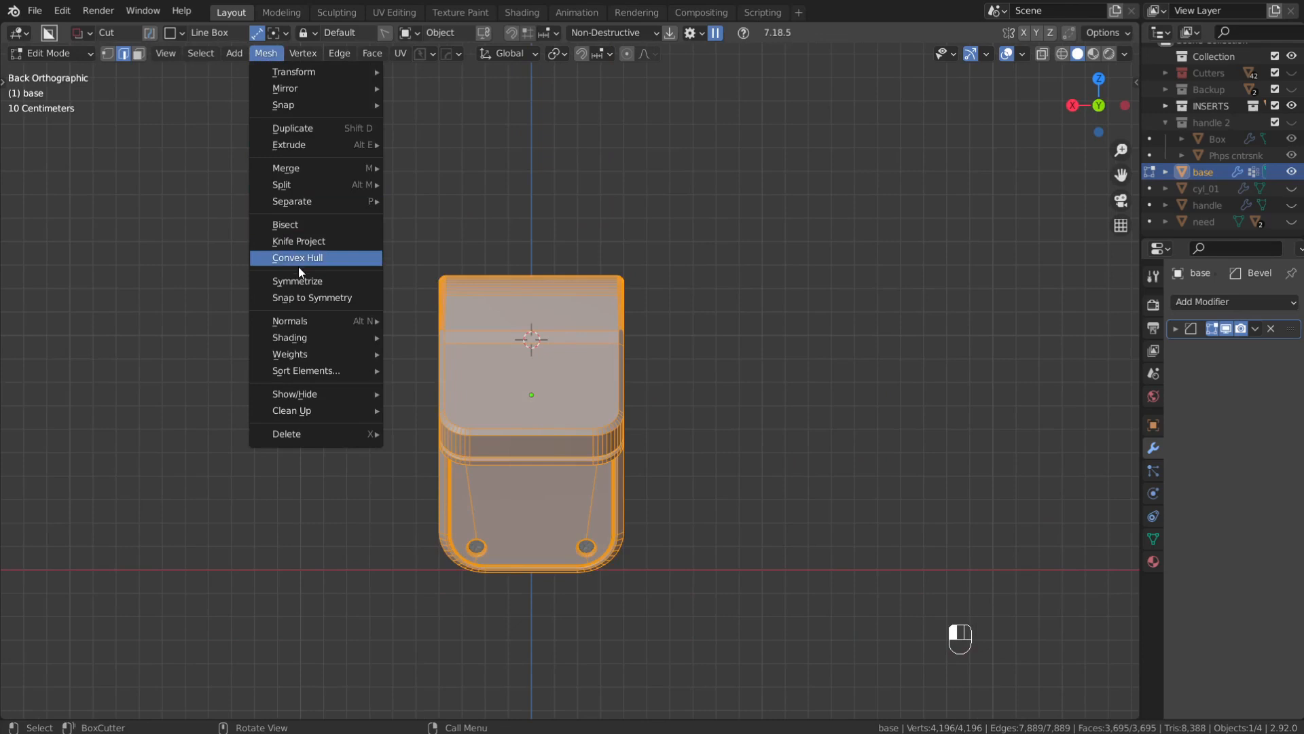
click(297, 281)
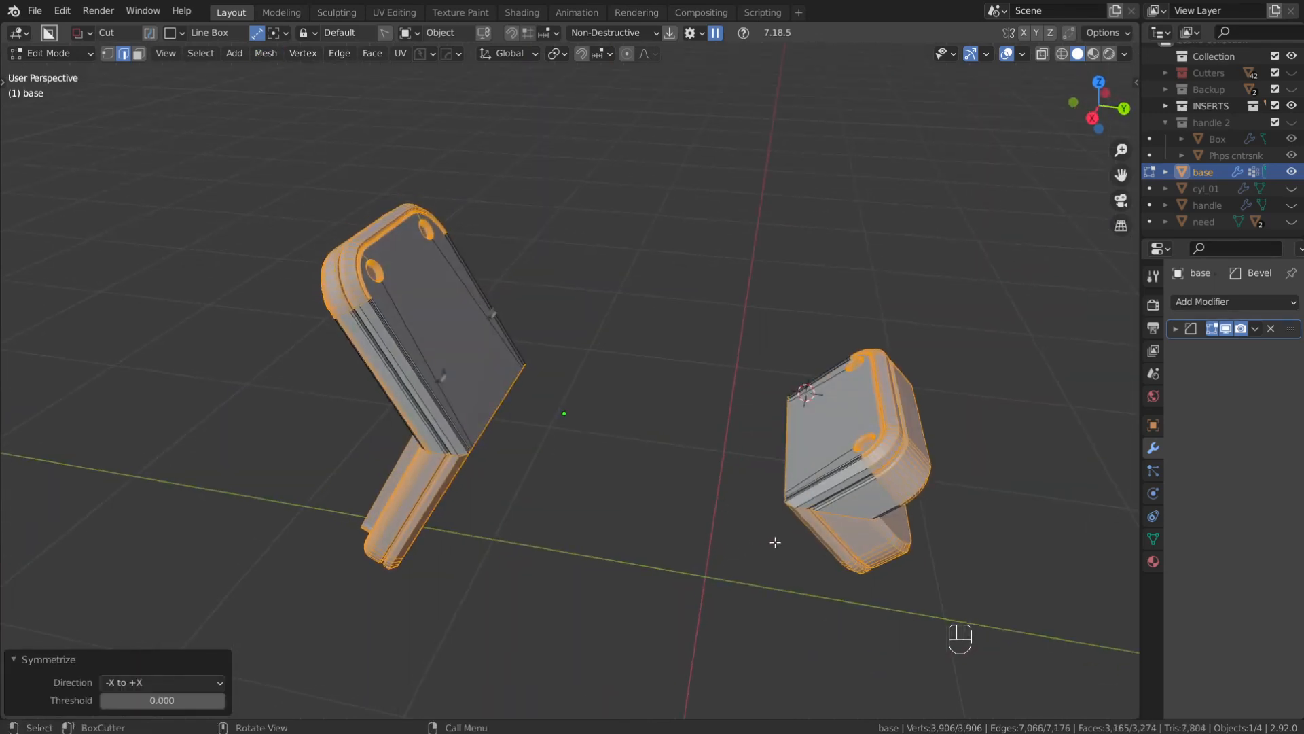
Undo the splitting symmetrize, switch modes, and show the Transform sidebar.
key(Tab)
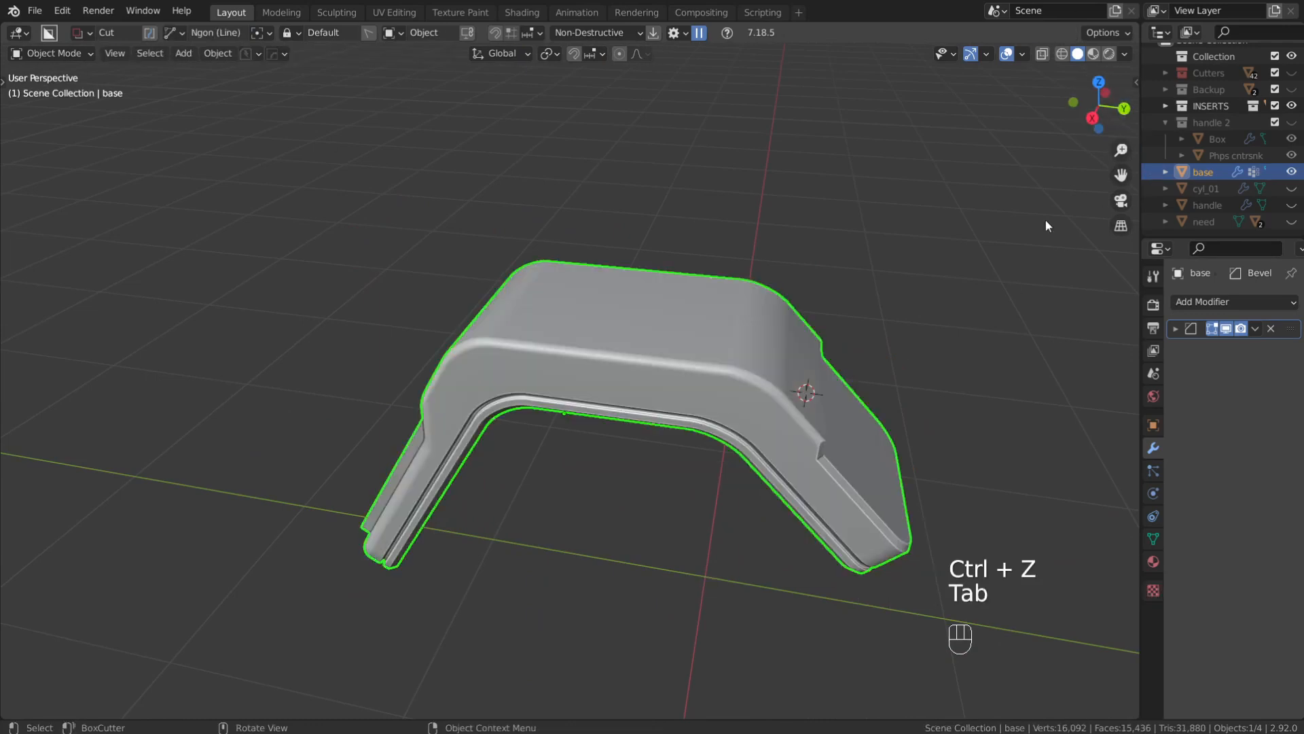
key(N)
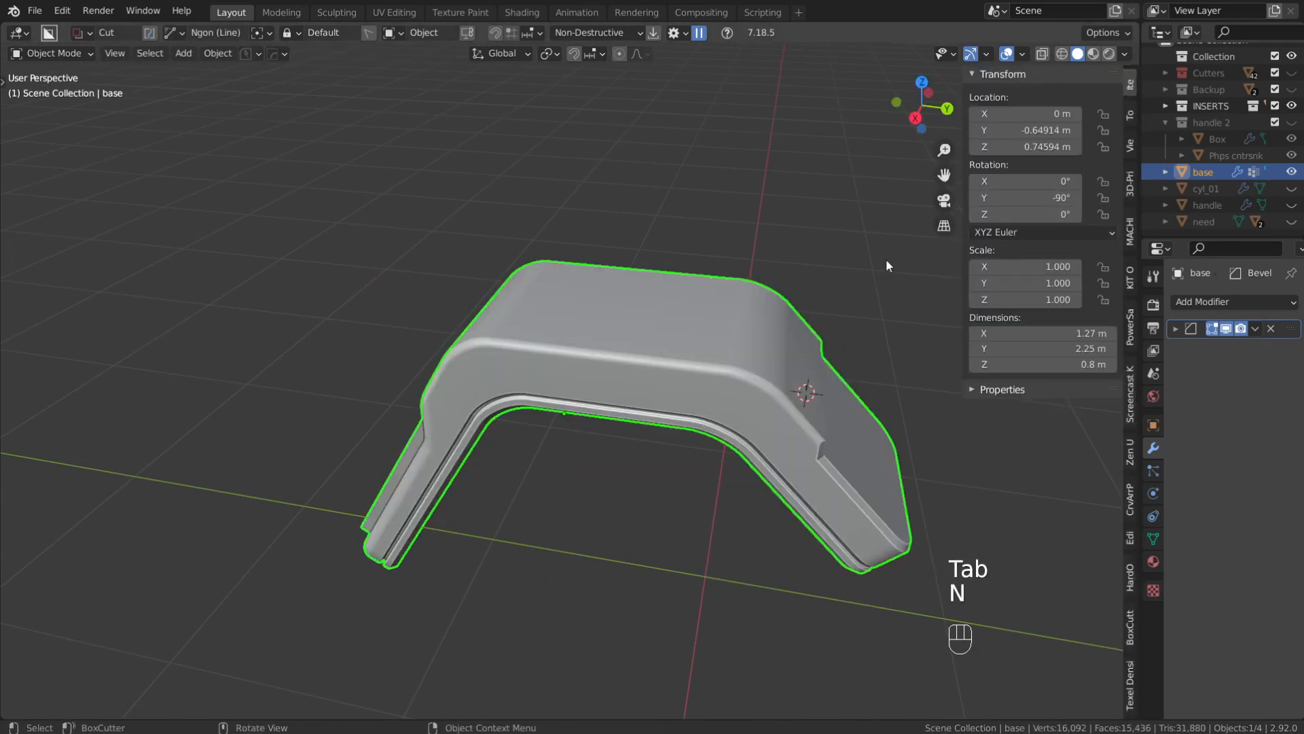
key(Tab)
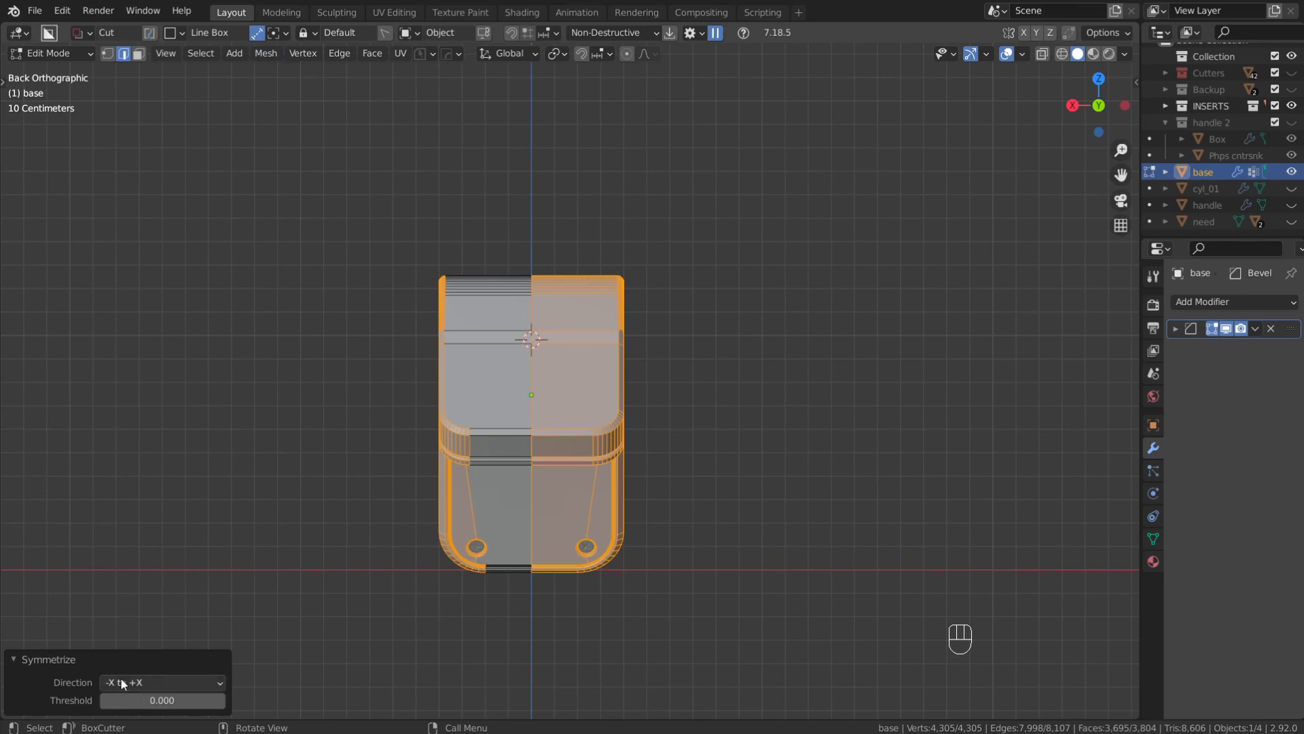
Change the Symmetrize direction to +X to -X.
click(162, 682)
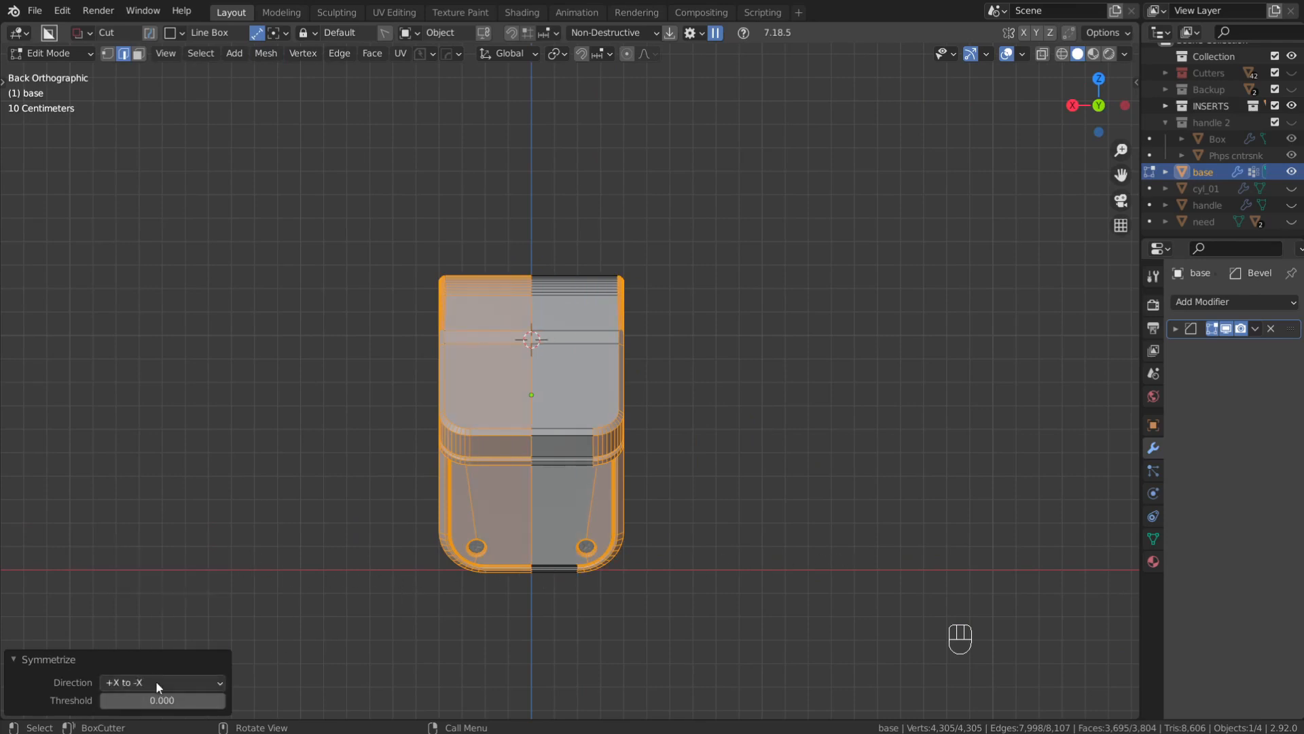
click(161, 682)
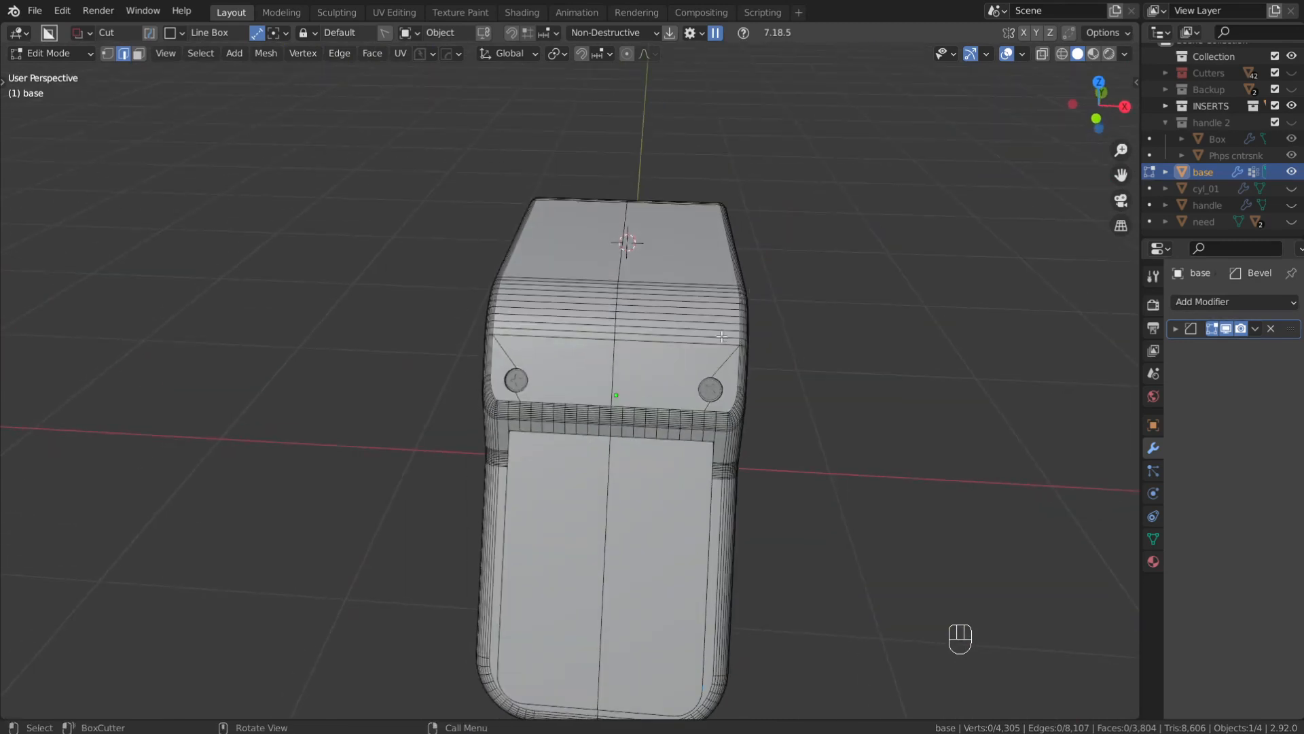
mouse_move(835, 358)
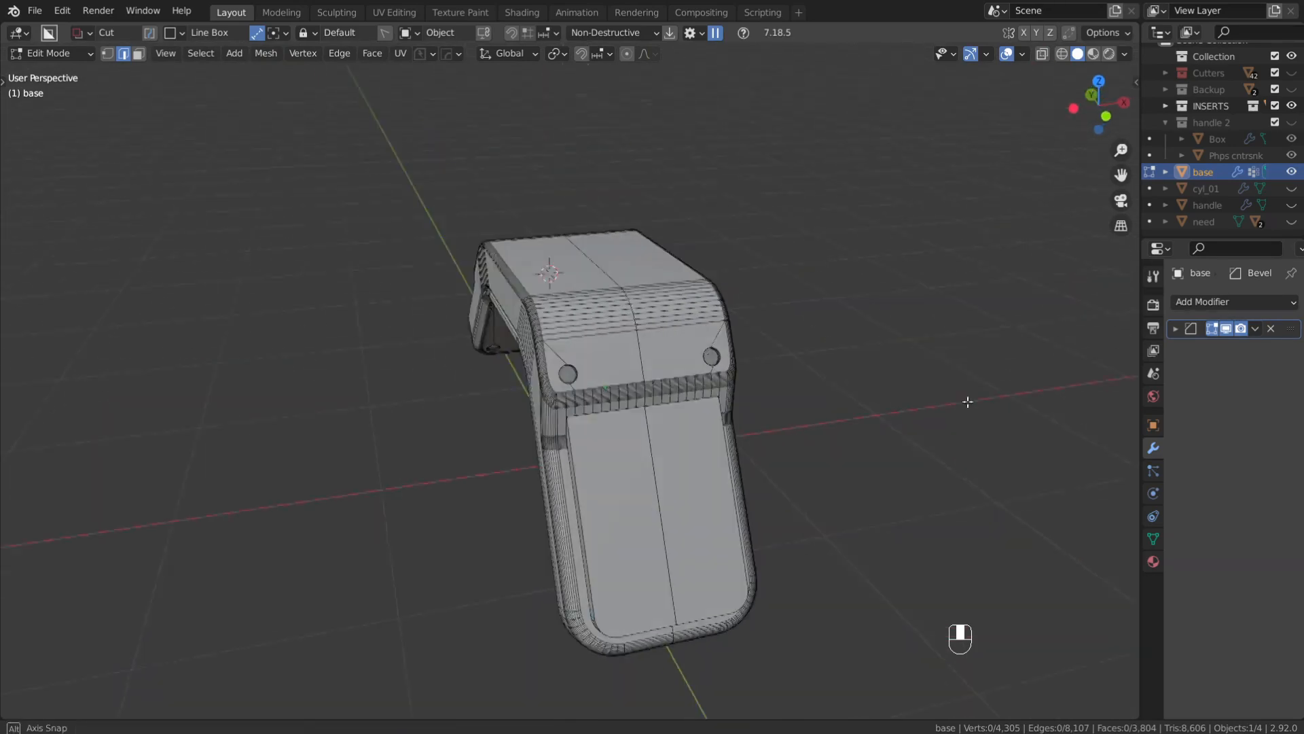
drag(968, 401, 885, 407)
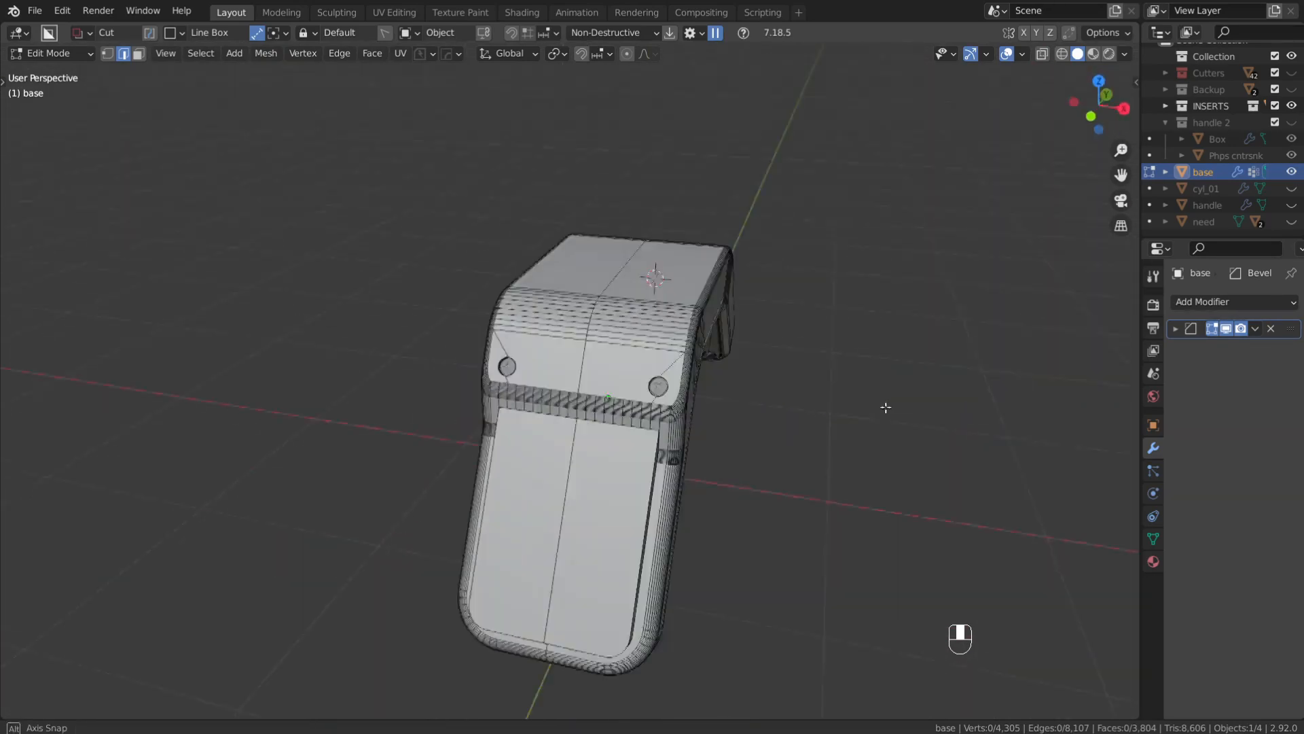